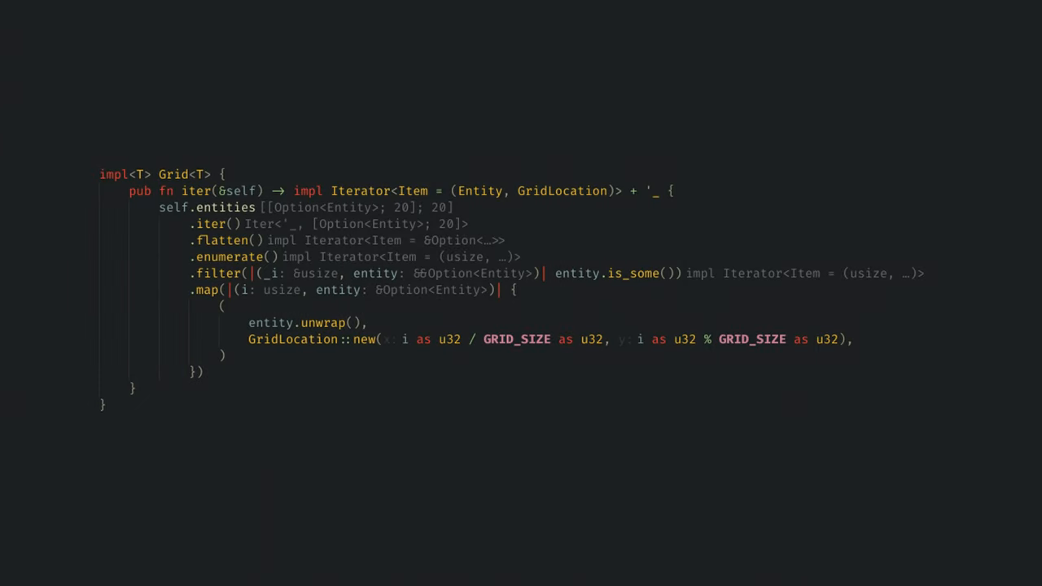
- Scroll down to review the Grid<T> iter() method using flatten, enumerate, filter and map
scroll("down", 3)
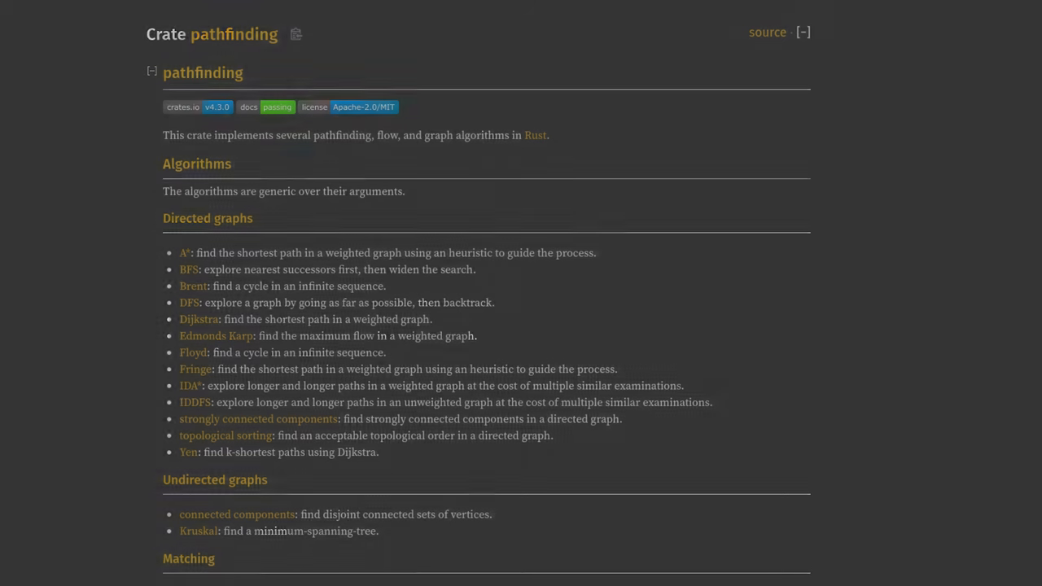
- Open the pathfinding crate documentation on docs.rs to view the A* algorithm
left_click(183, 252)
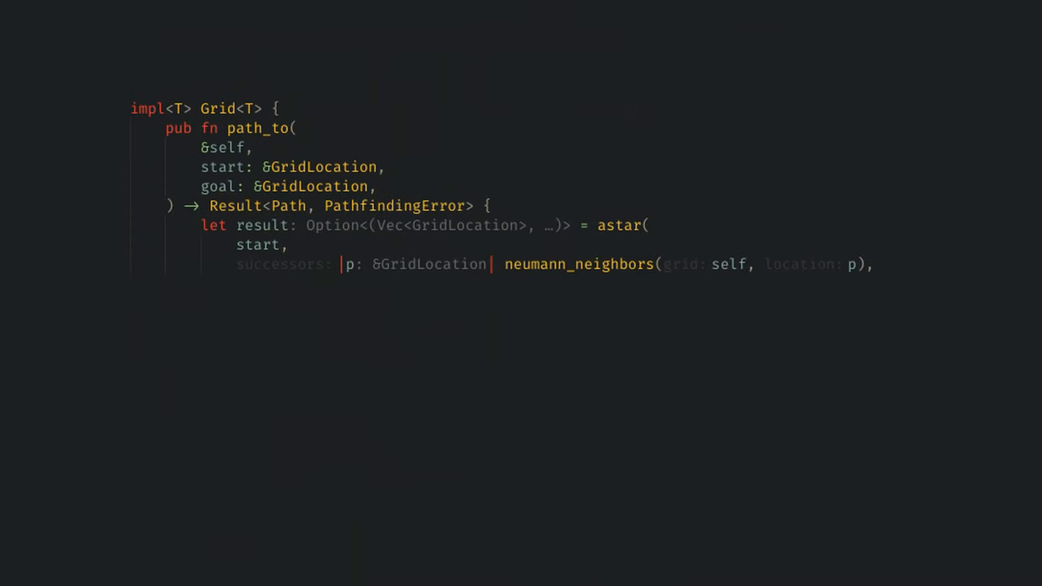
- Give astar heuristic p.distance(goal) / 3 and success p == goal, then close the call
type("heuristic: |p: &GridLocation| p.distance(goal) / 3,")
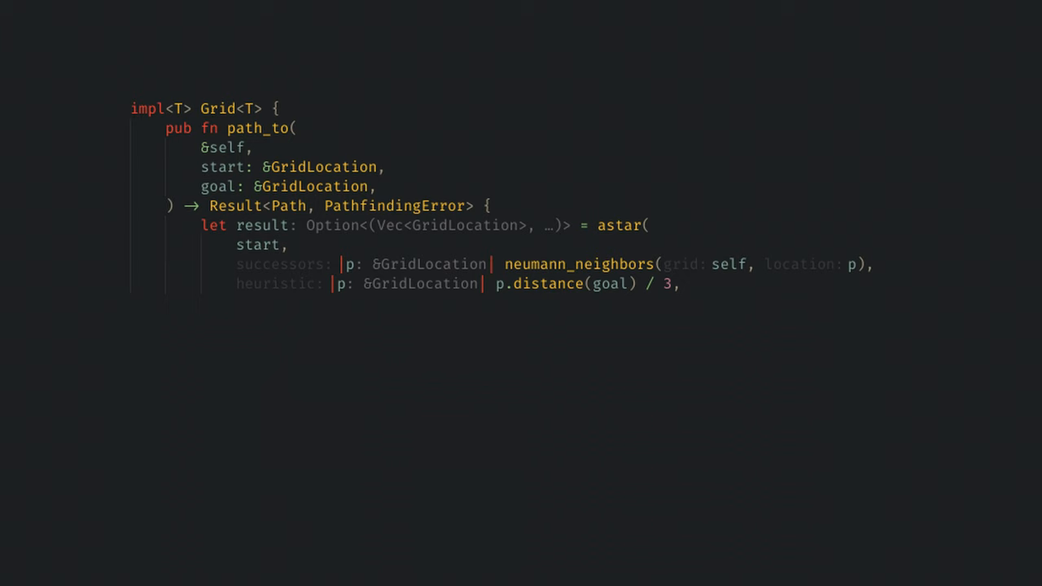
type("success: |p: &GridLocation| p == goal,")
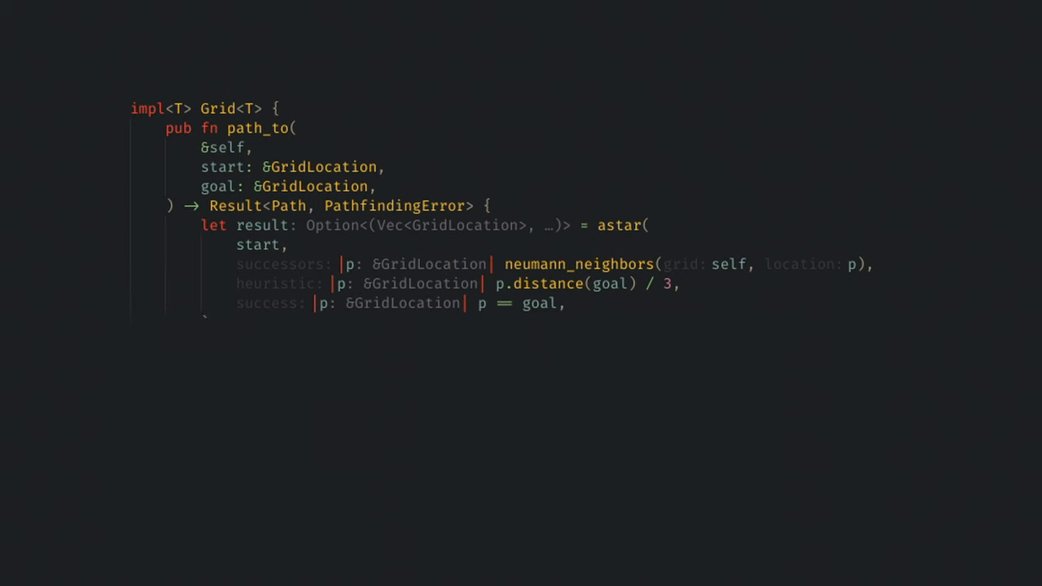
type(");")
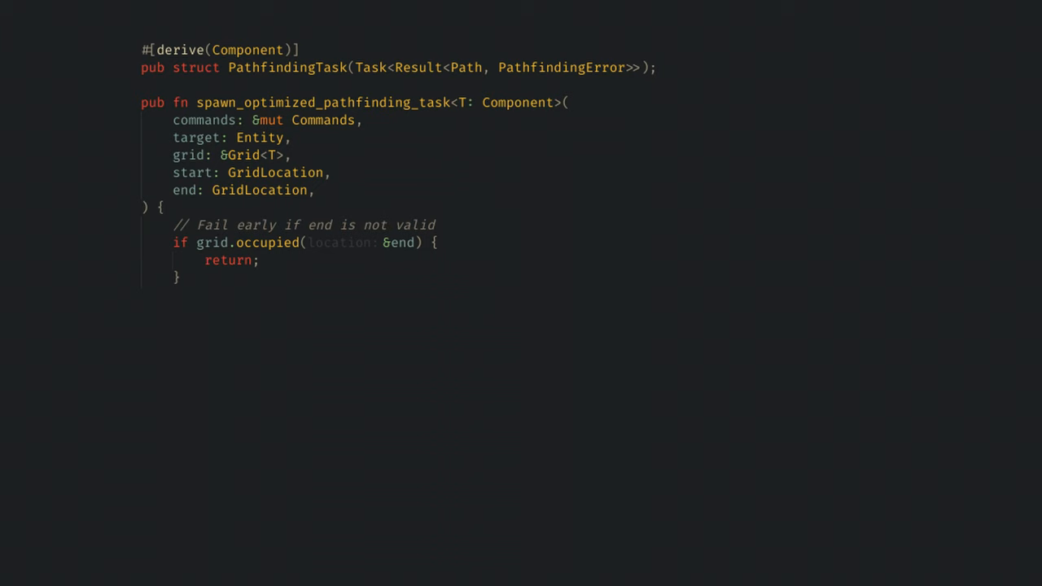
- Add let thread_pool: &AsyncComputeTaskPool = AsyncComputeTaskPool::get(); to the spawn function
type("let thread_pool: &AsyncComputeTaskPool = AsyncComputeTaskPool::get();")
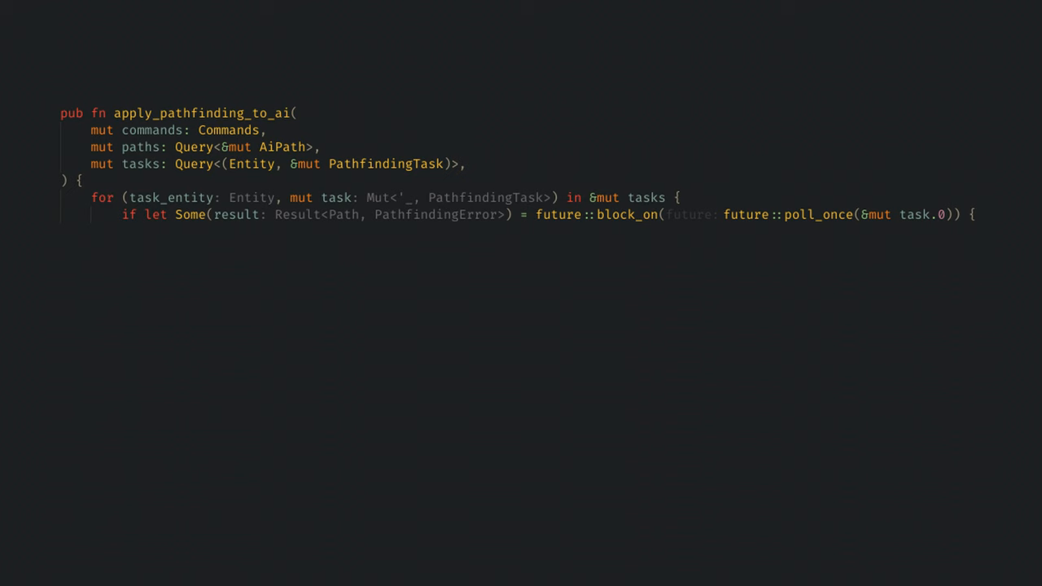
- Remove PathfindingTask from task_entity via commands.entity(task_entity).remove::<PathfindingTask>()
type("commands.entity(task_entity).remove::<PathfindingTask>();")
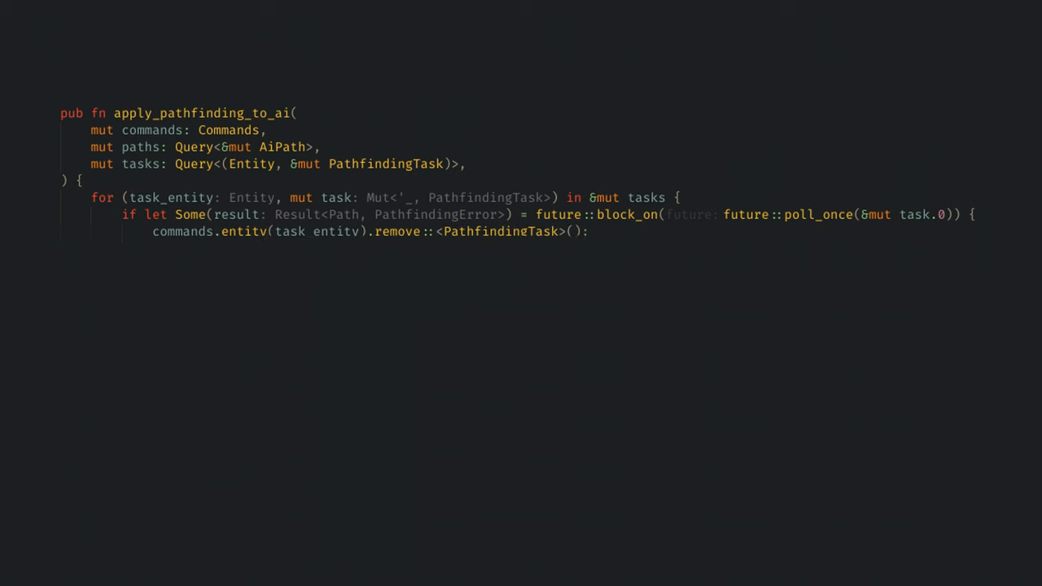